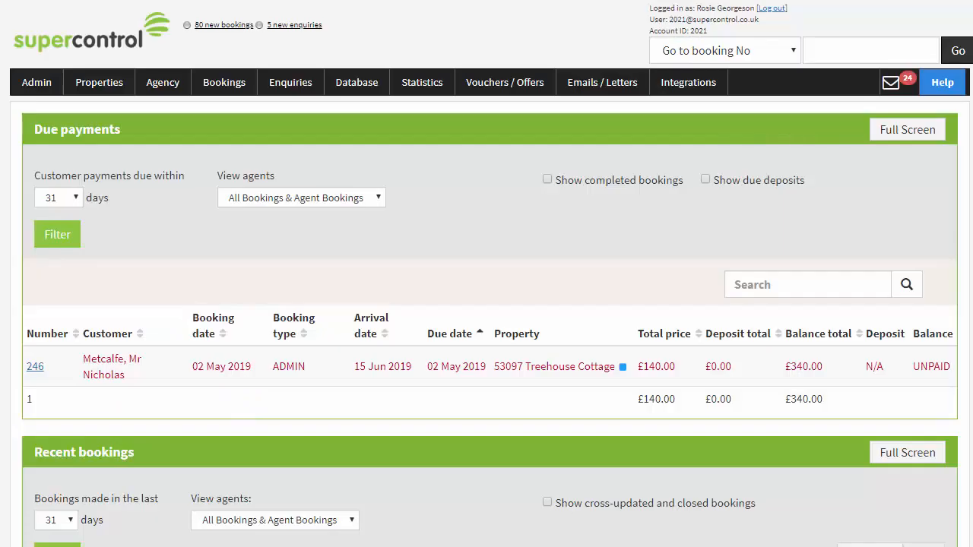
- Reach the Integration options page from the Admin menu via Integration HTML
click(37, 82)
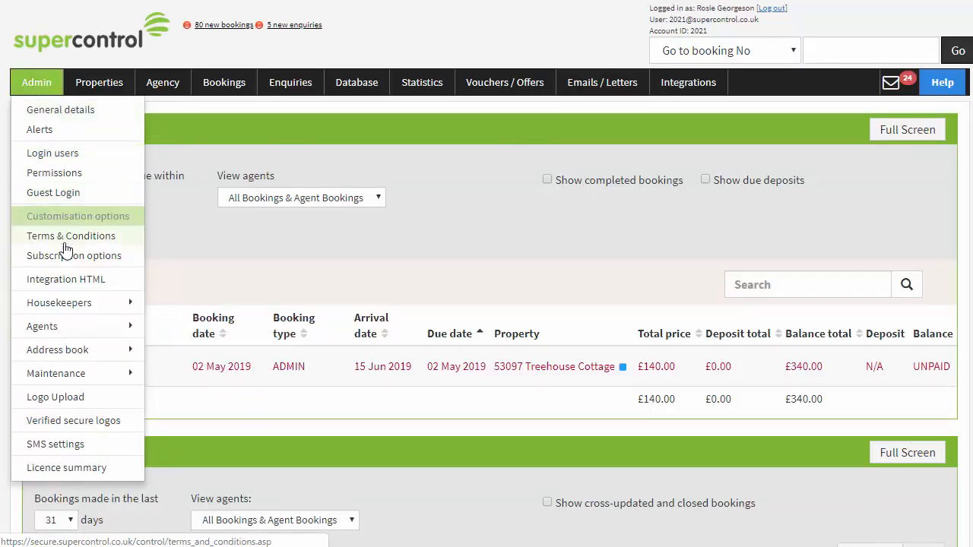
mouse_move(67, 279)
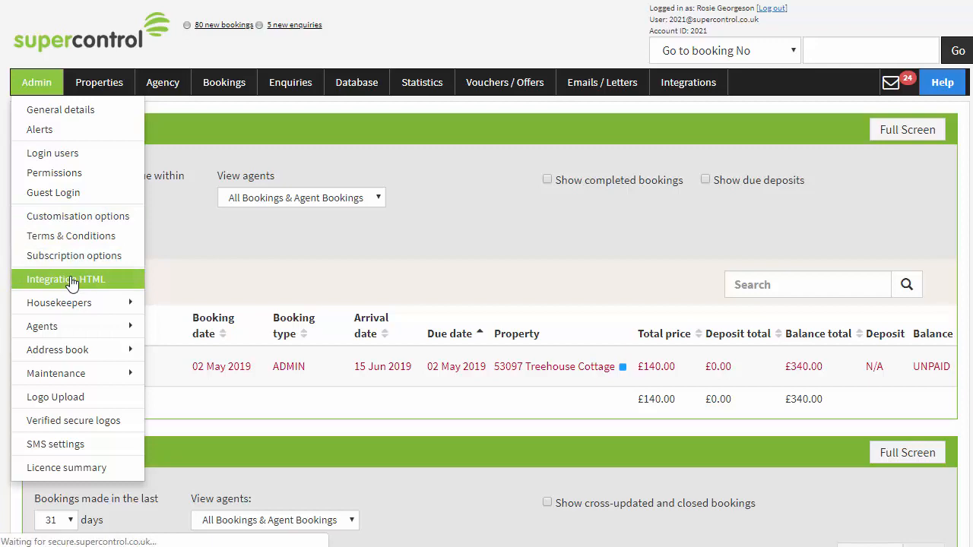
click(65, 280)
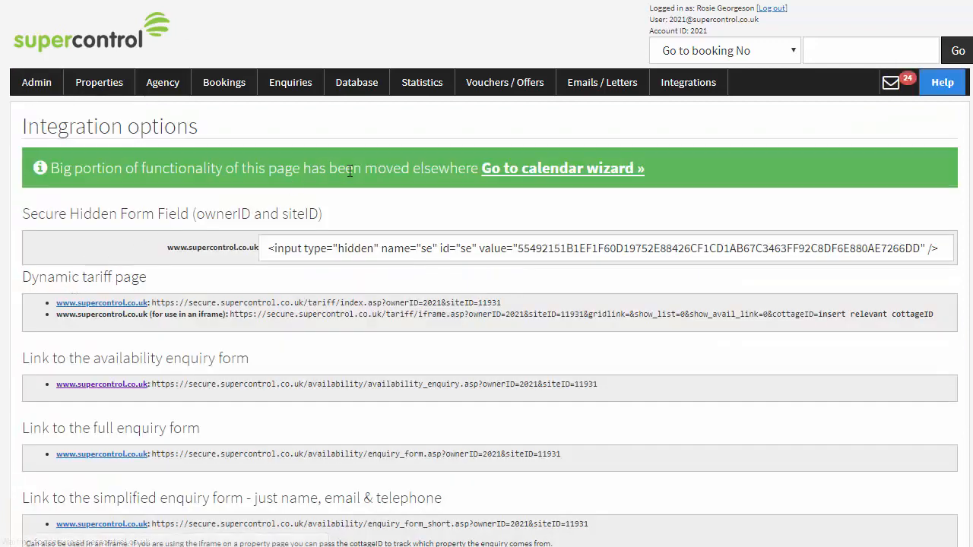
mouse_move(523, 180)
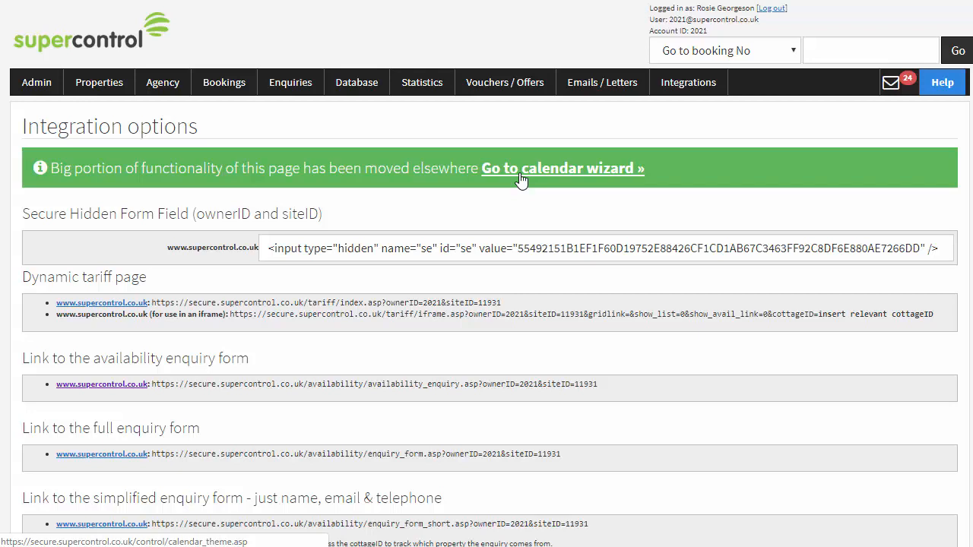
- Start a new calendar in the wizard named 'Complete property calendar'
click(562, 167)
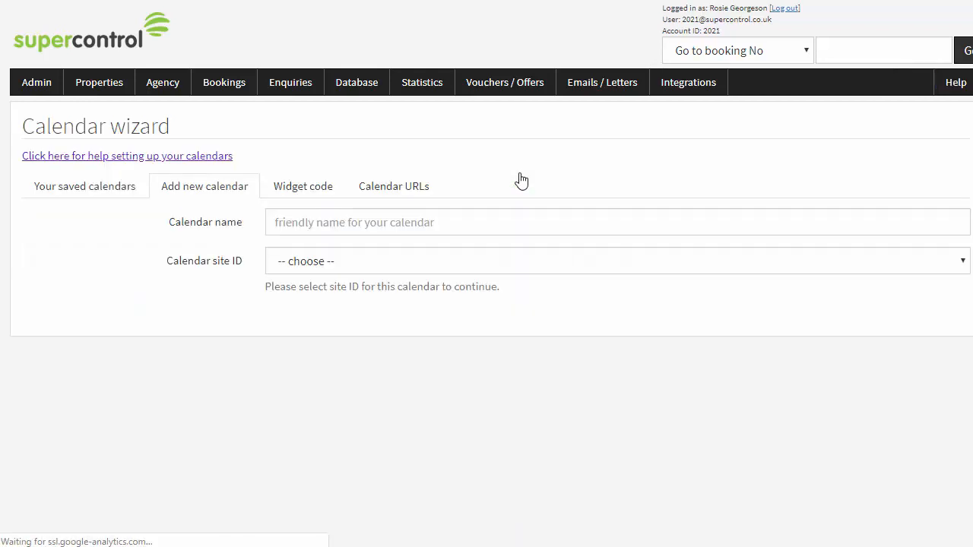
mouse_move(596, 240)
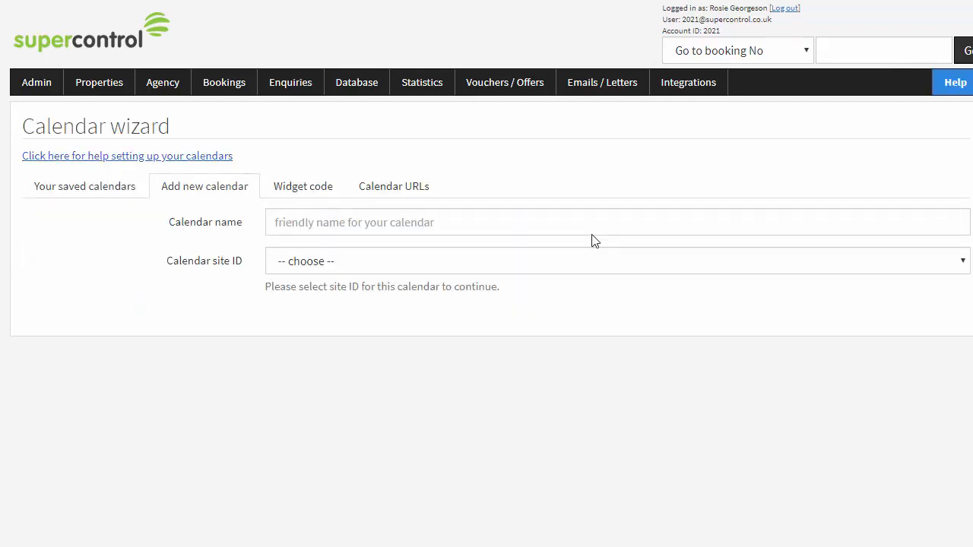
text(Complete property calendar)
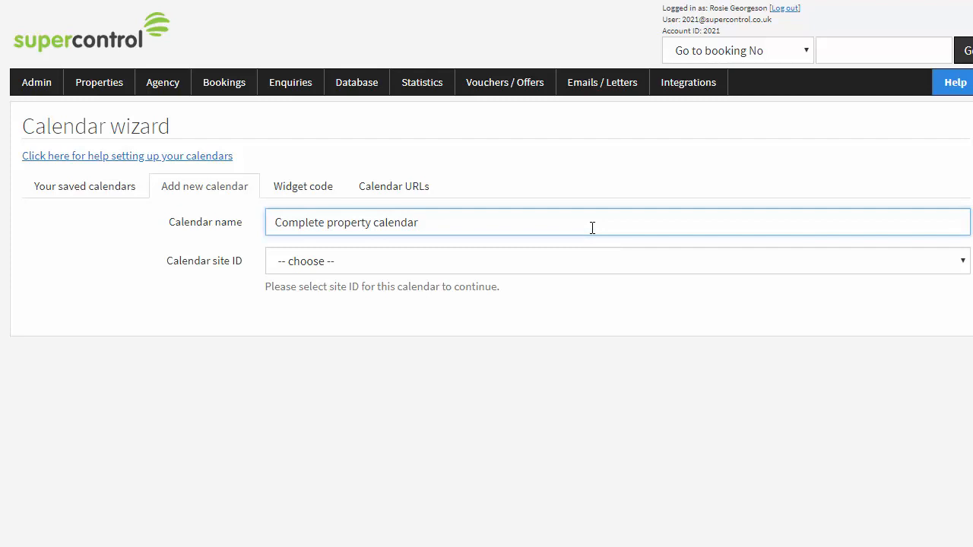
mouse_move(584, 237)
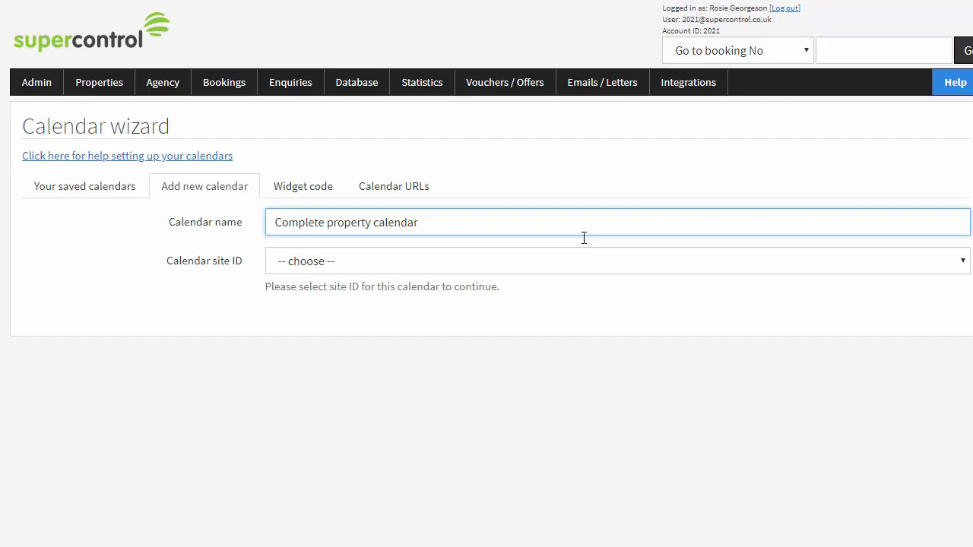
mouse_move(574, 266)
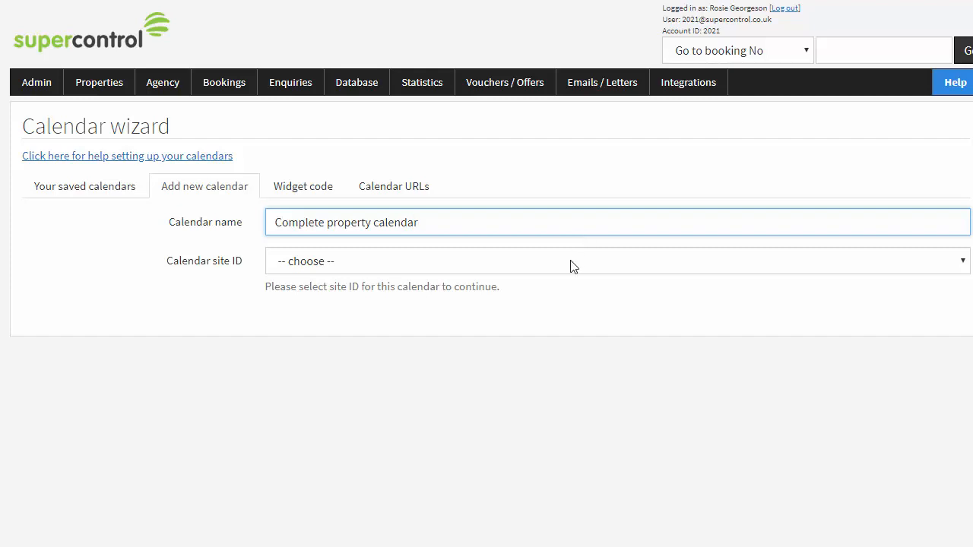
click(616, 261)
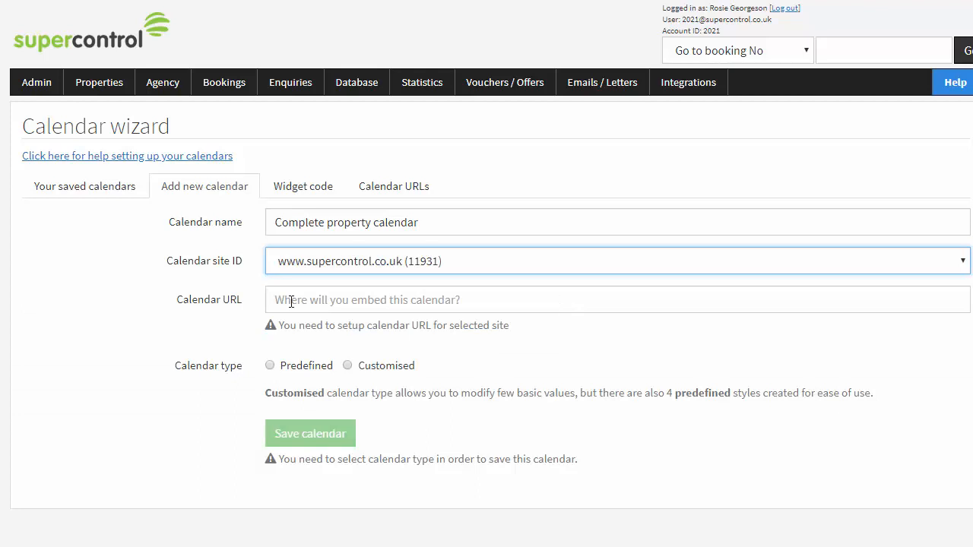
click(615, 298)
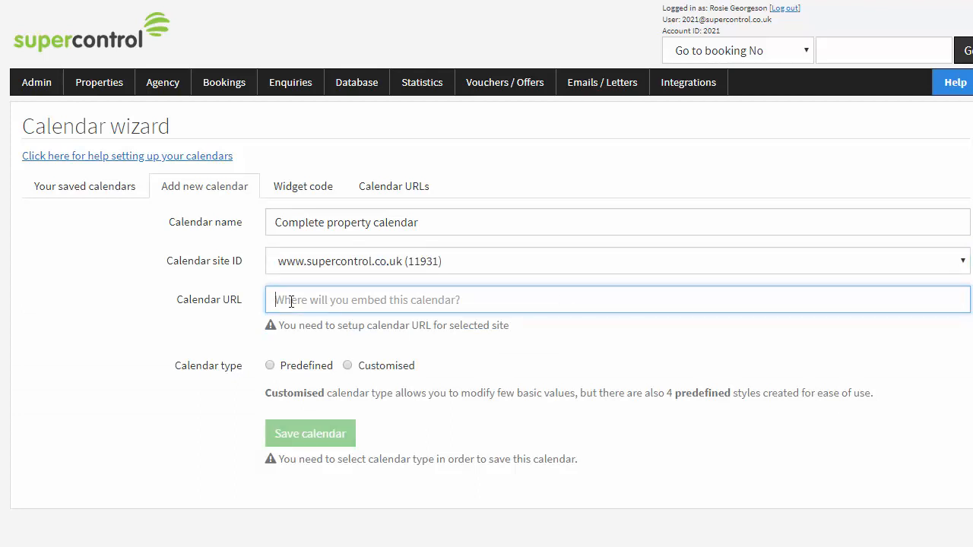
text(https://www.supercontrol.co.uk)
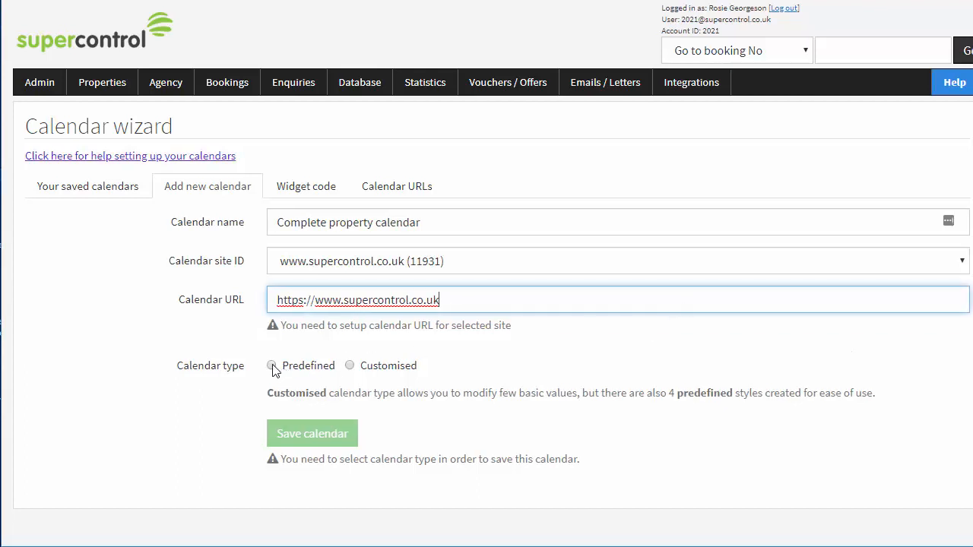
- Preview the Predefined style, then choose Customised with default green colours and circle days
click(267, 365)
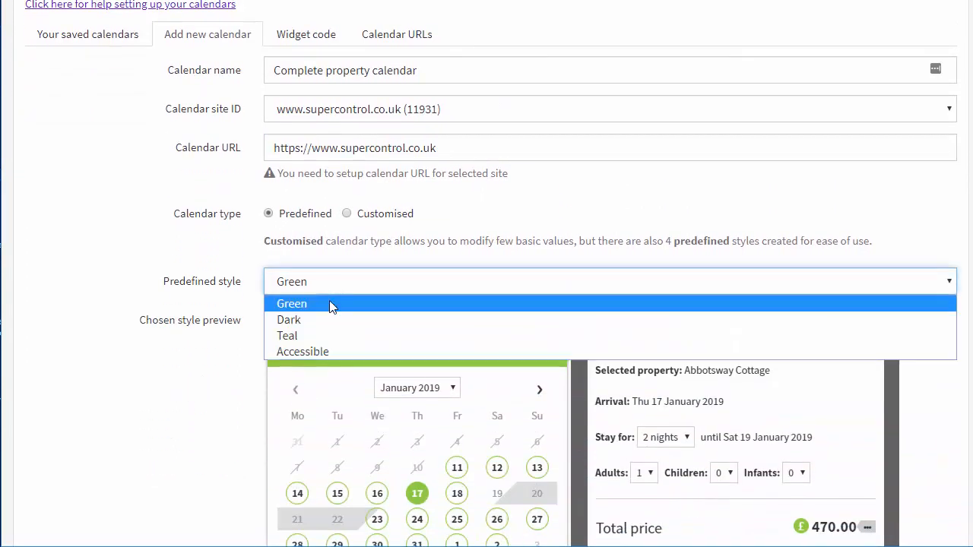
mouse_move(331, 351)
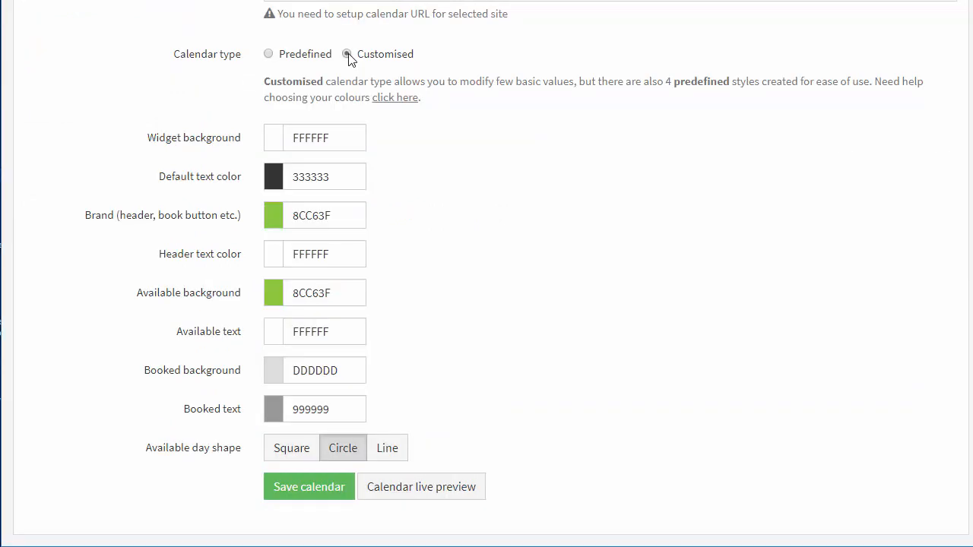
click(274, 176)
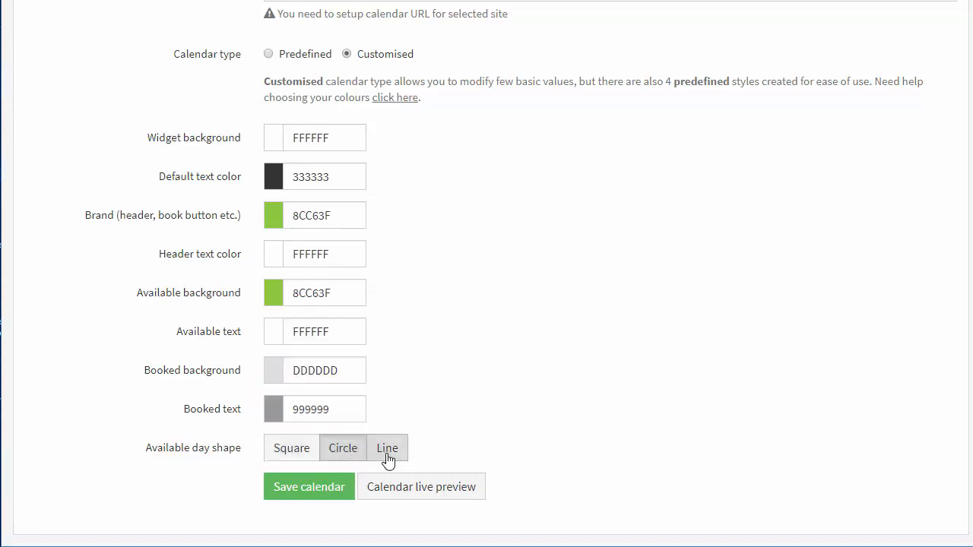
mouse_move(420, 486)
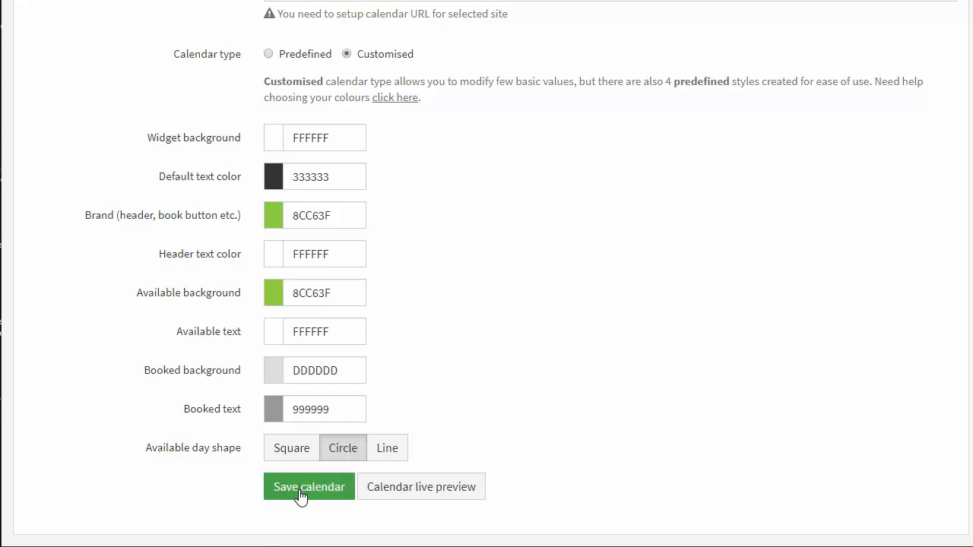
click(420, 486)
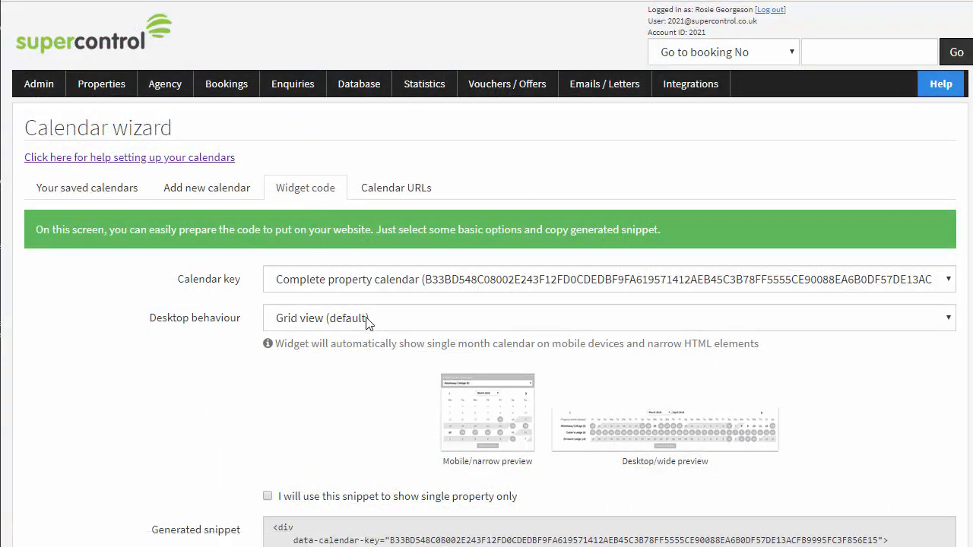
mouse_move(402, 334)
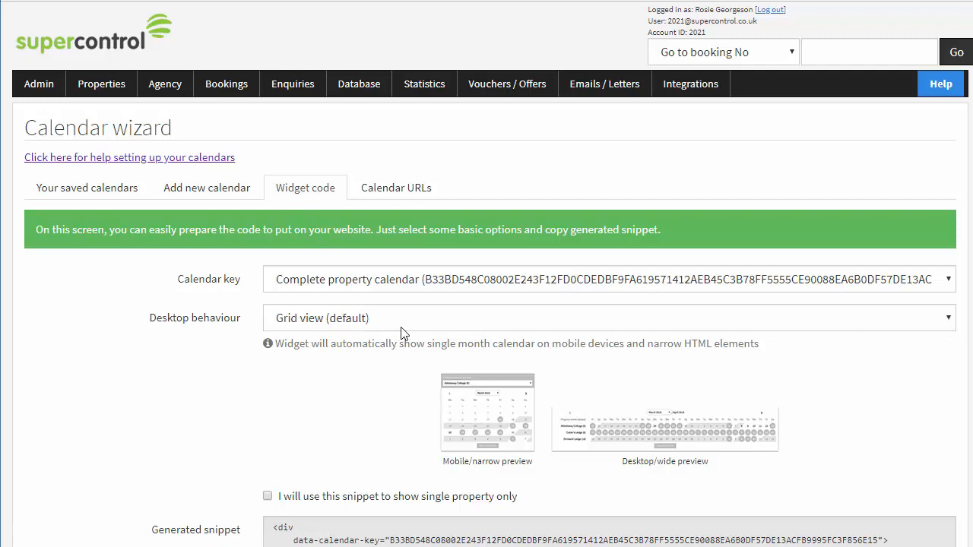
click(608, 318)
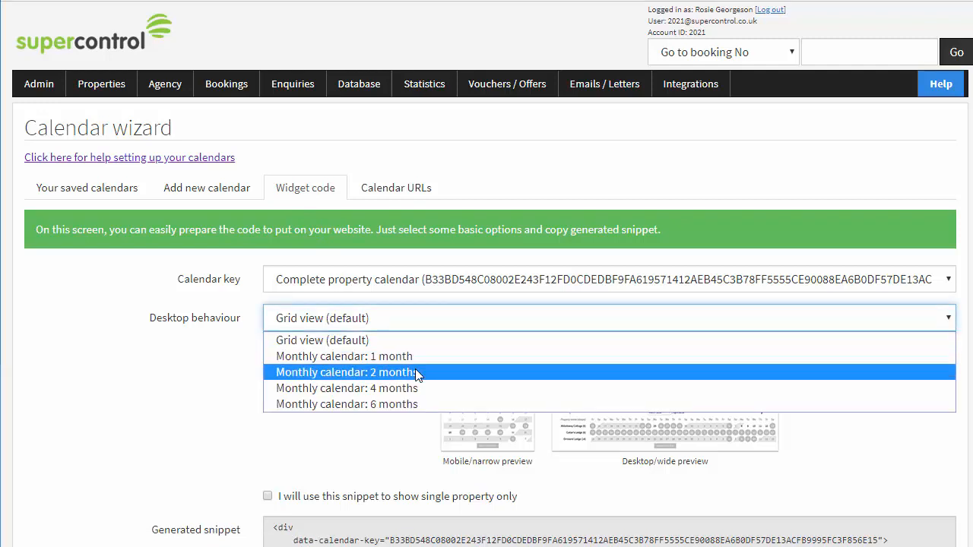
mouse_move(433, 404)
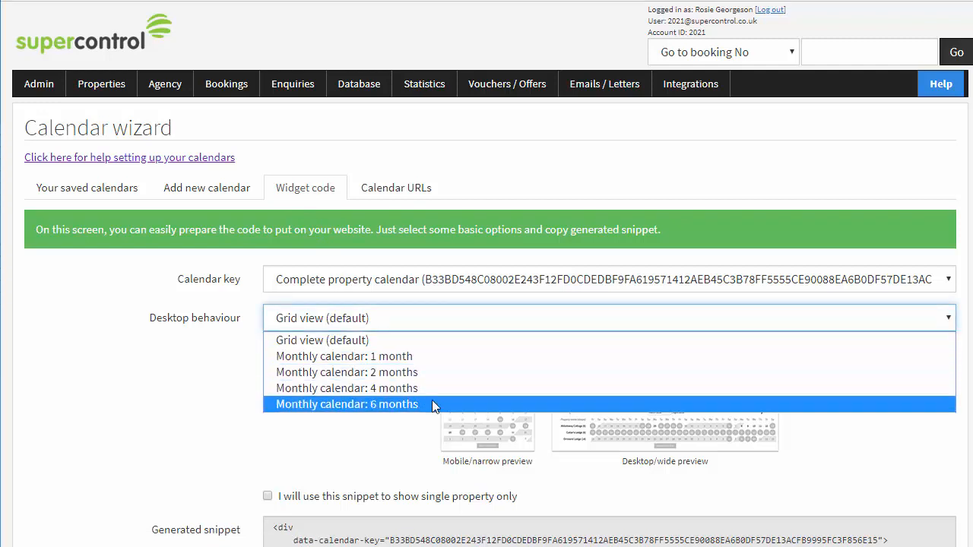
click(322, 340)
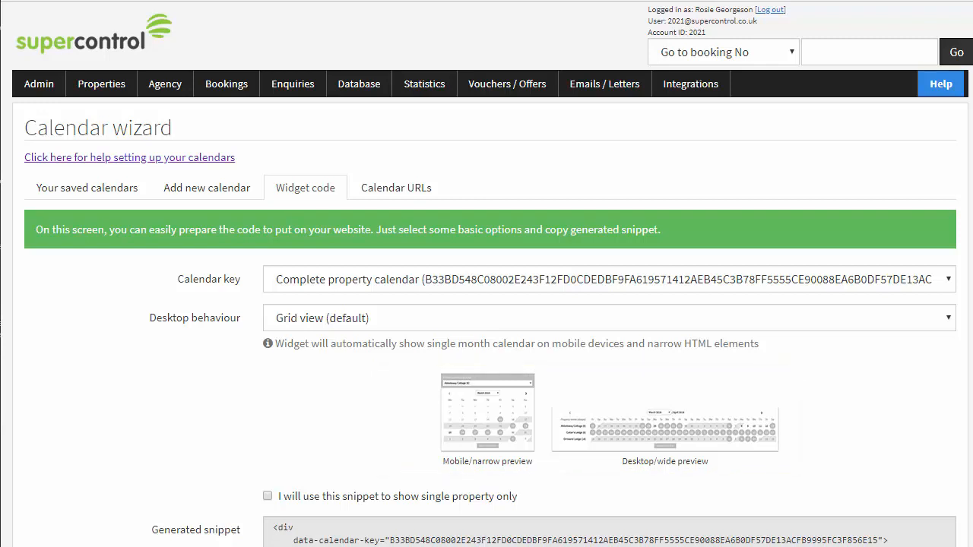
- Mark the widget snippet to show a single property only, leaving no property chosen
scroll(down, 3)
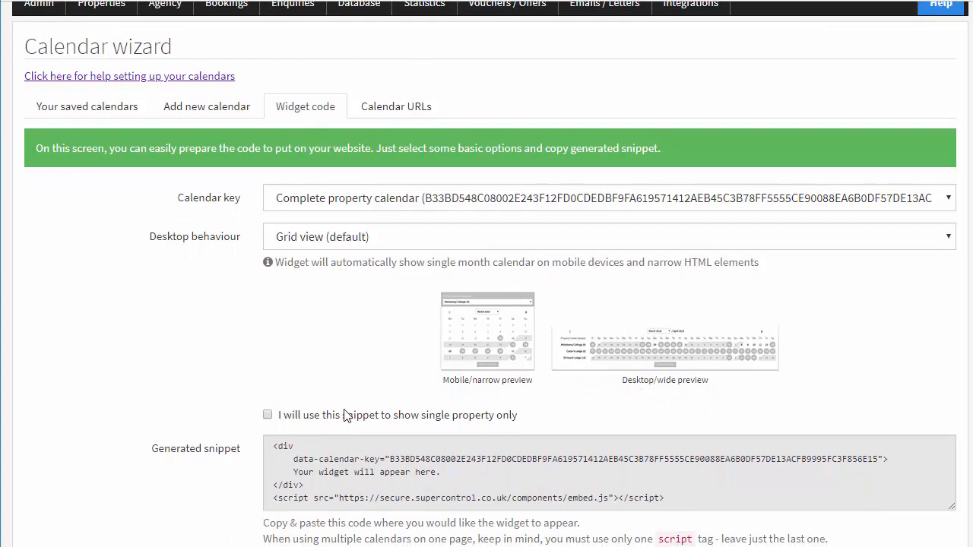
click(268, 413)
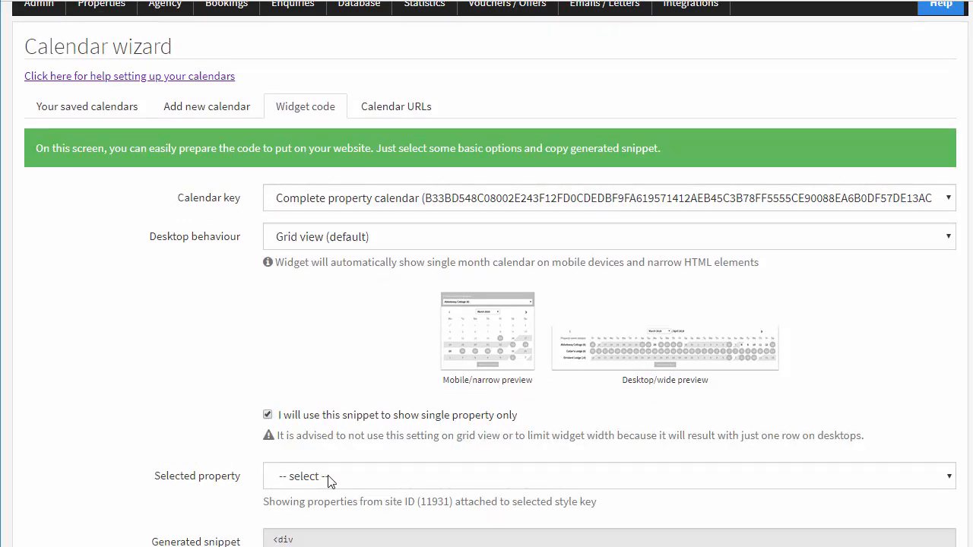
scroll(down, 3)
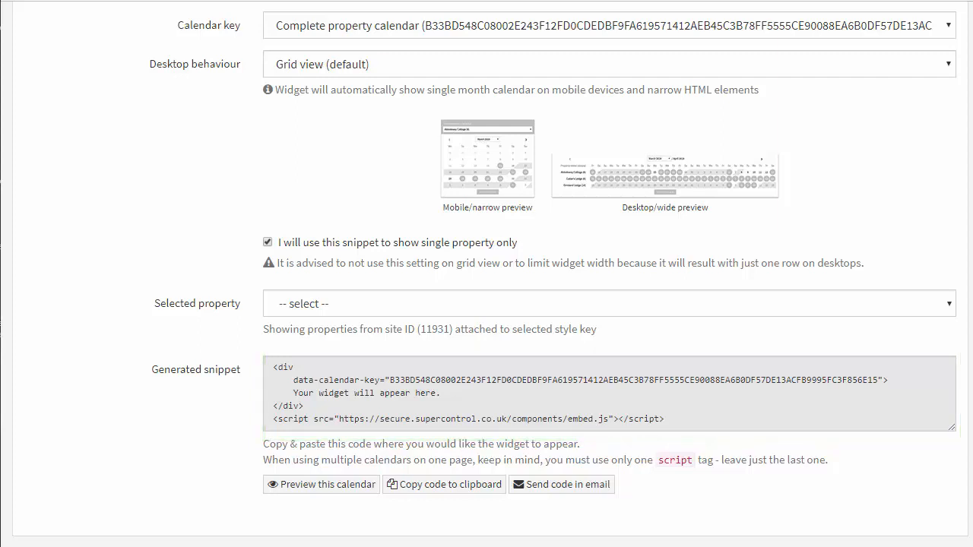
mouse_move(564, 492)
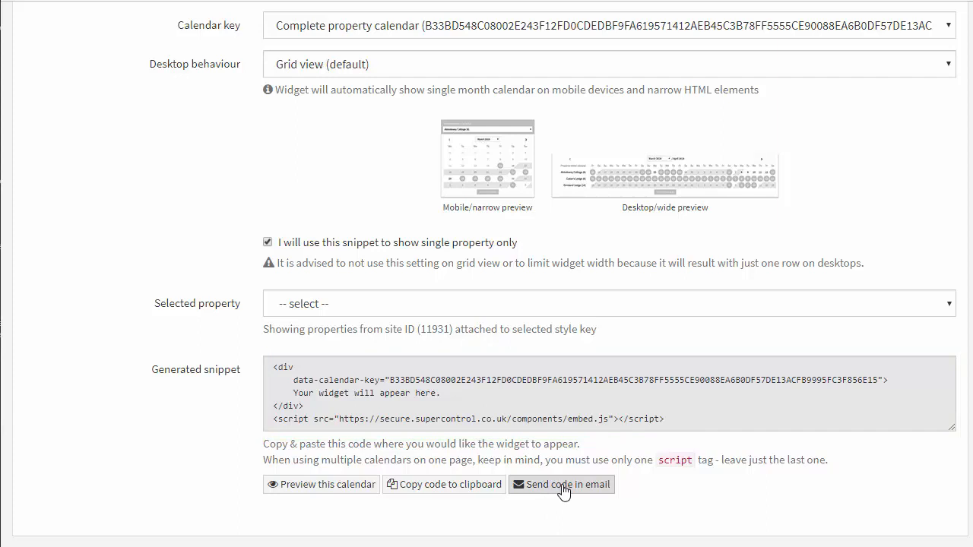